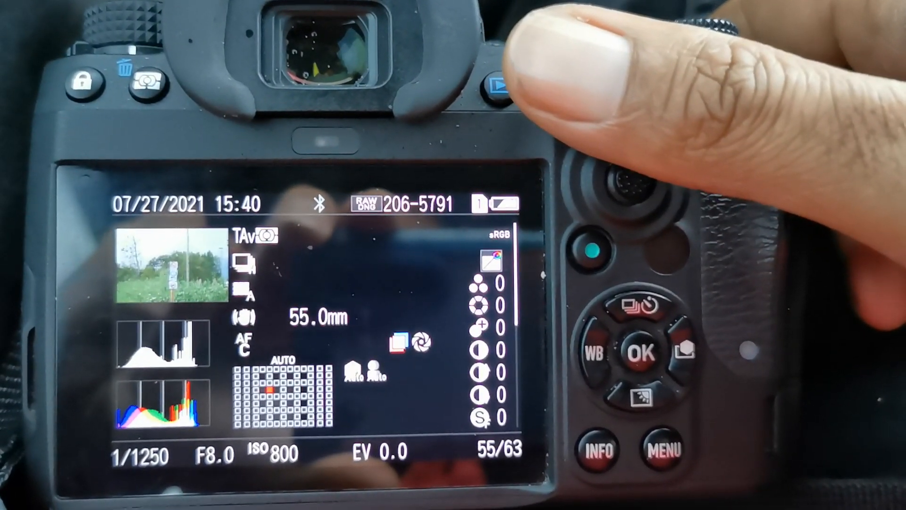
Magnify image 55 of the tree photo to about x6.9 to check the focus point
click(497, 84)
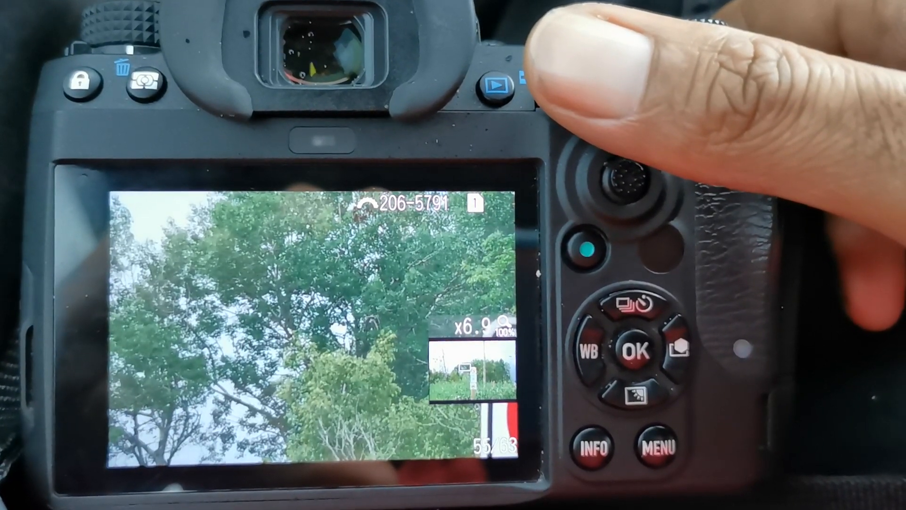